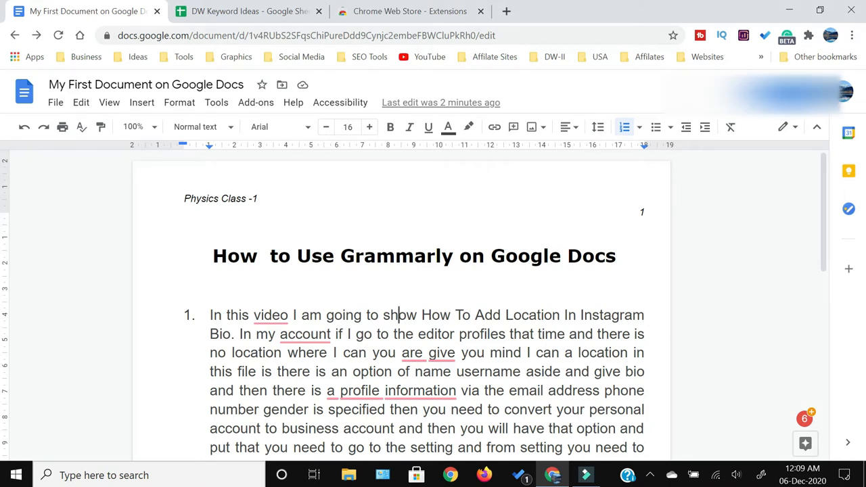
Search the Chrome Web Store for 'gramarly'.
{"action": "left_click", "coordinate": [410, 11]}
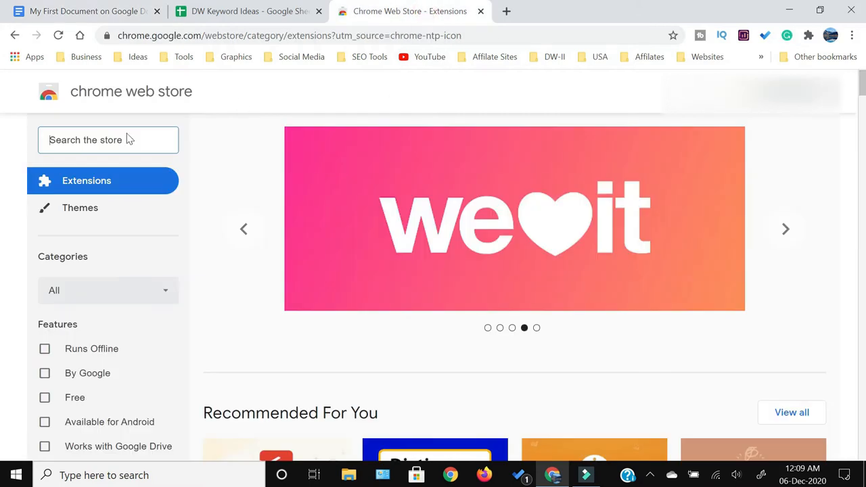
{"action": "left_click", "coordinate": [108, 140]}
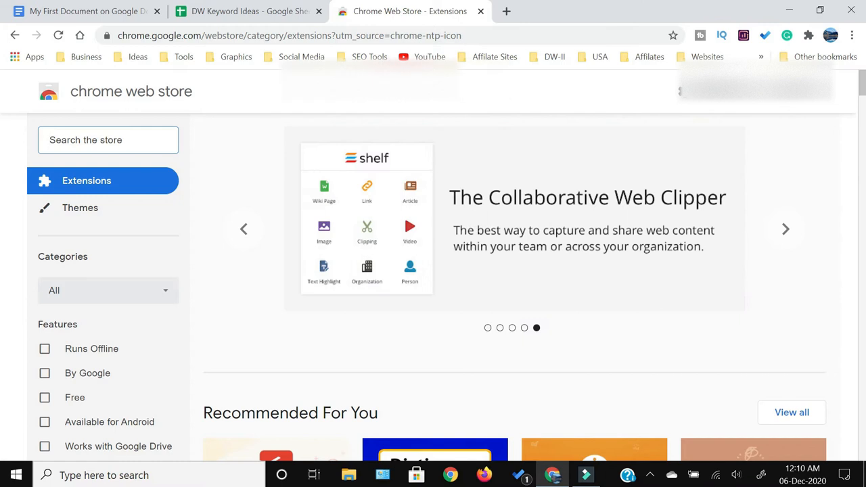
{"action": "type", "text": "gramarly"}
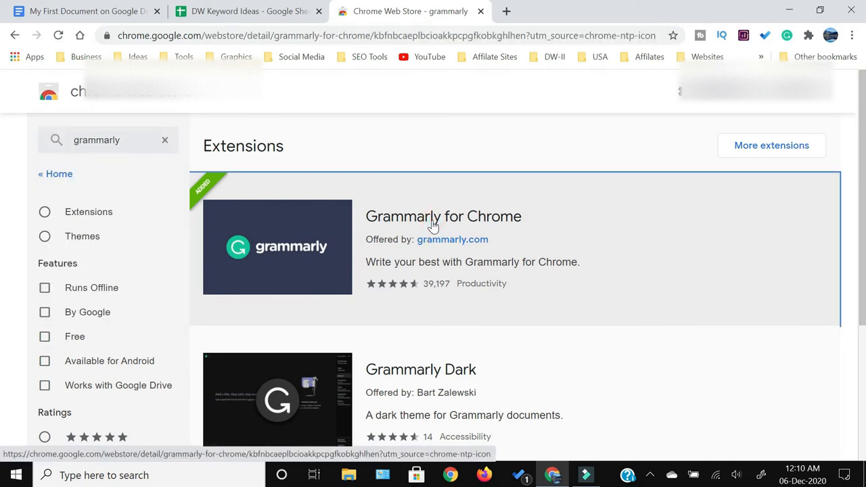
Open the Grammarly for Chrome listing and pin the extension to the Chrome toolbar.
{"action": "left_click", "coordinate": [443, 216]}
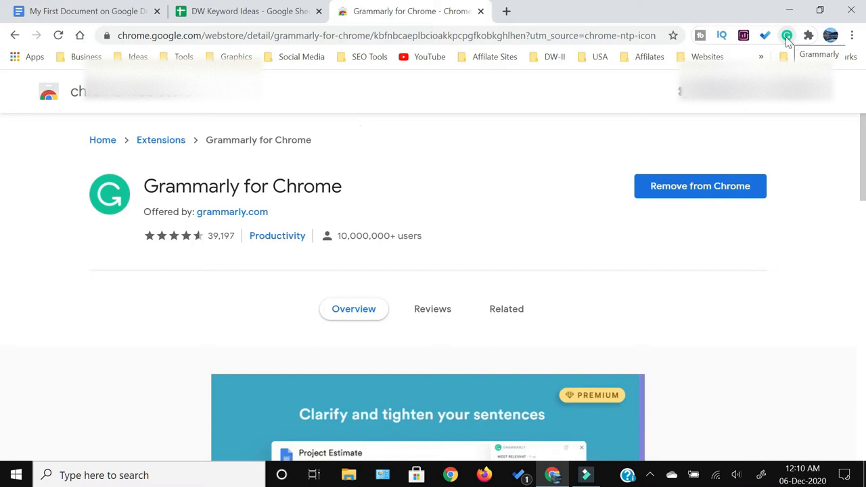
{"action": "mouse_move", "coordinate": [772, 54]}
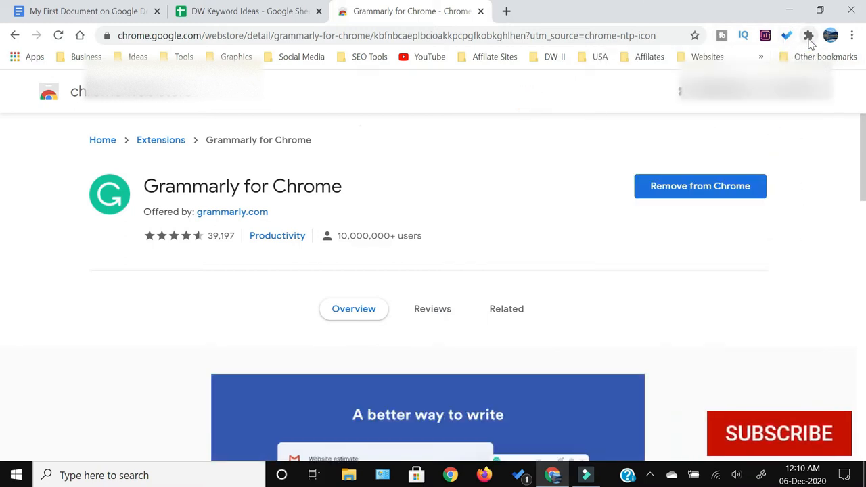
{"action": "left_click", "coordinate": [808, 35]}
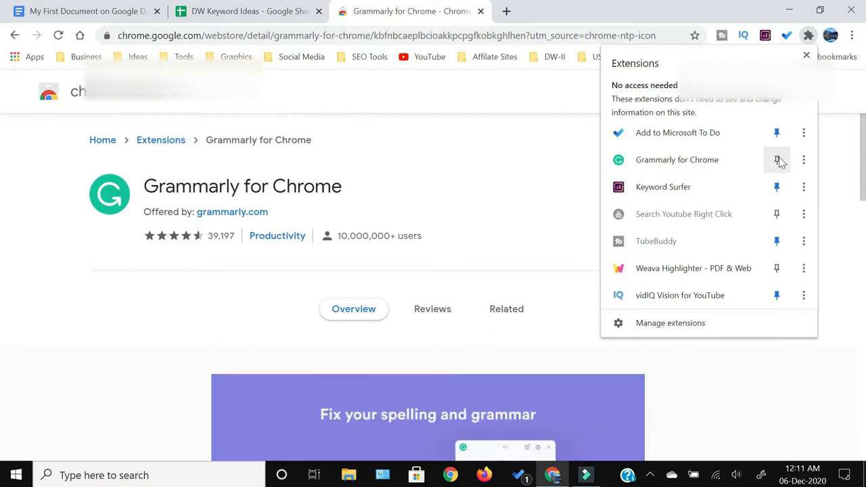
{"action": "left_click", "coordinate": [777, 160]}
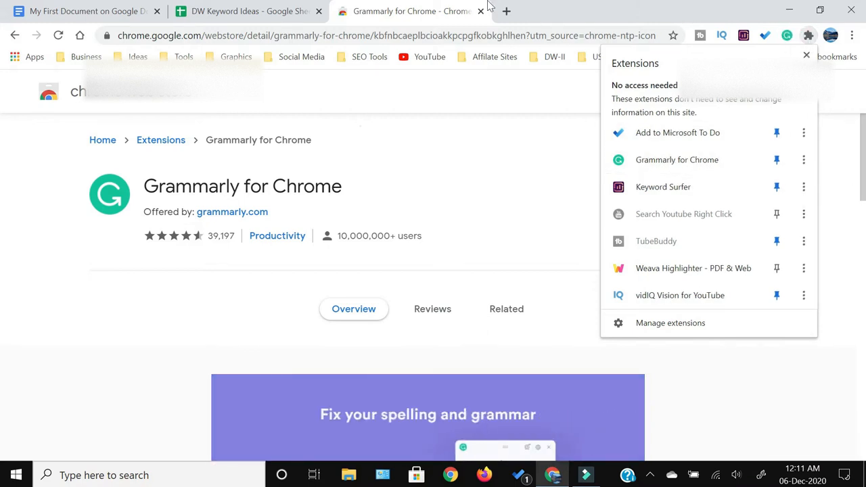
{"action": "left_click", "coordinate": [81, 10]}
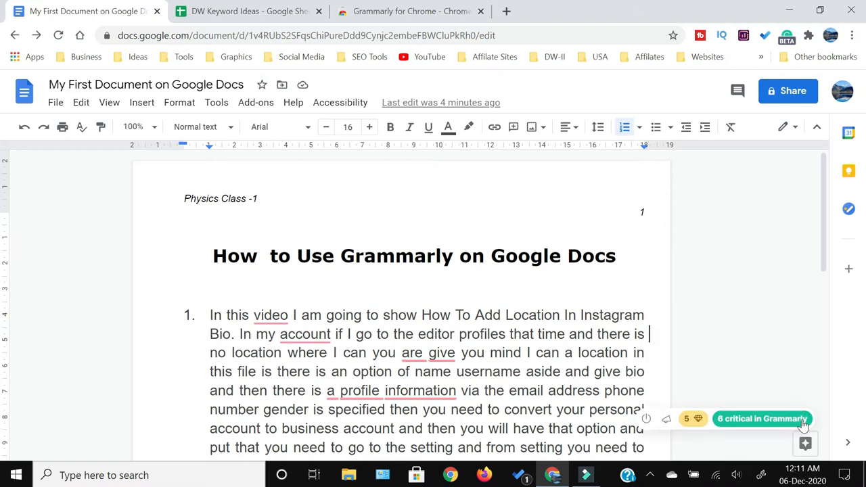
{"action": "mouse_move", "coordinate": [762, 419]}
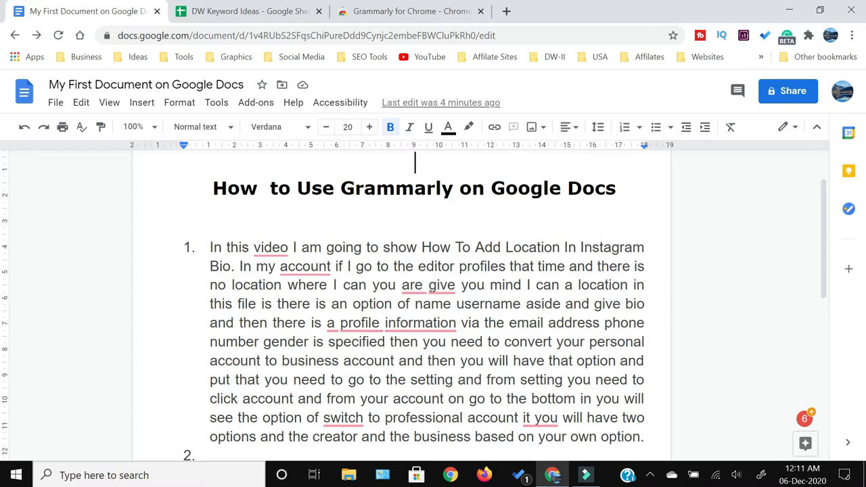
Open Grammarly's add-a-comma suggestion card for the underlined word 'video'.
{"action": "left_click", "coordinate": [211, 285]}
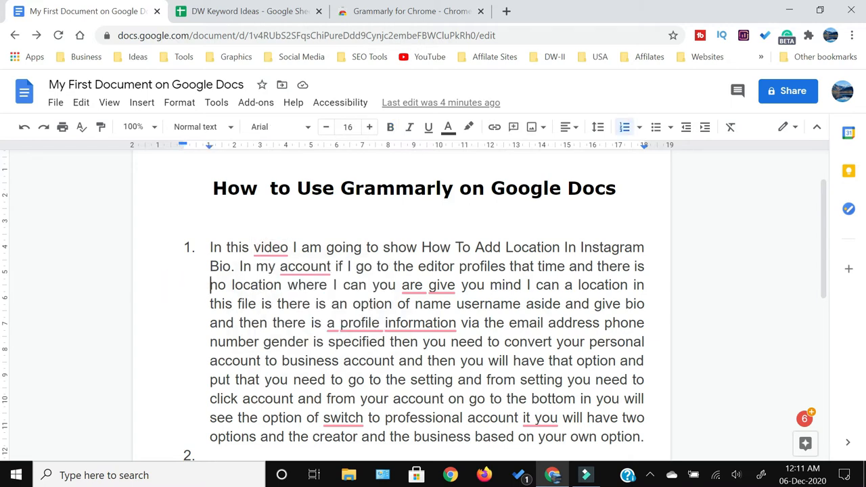
{"action": "left_click", "coordinate": [270, 247]}
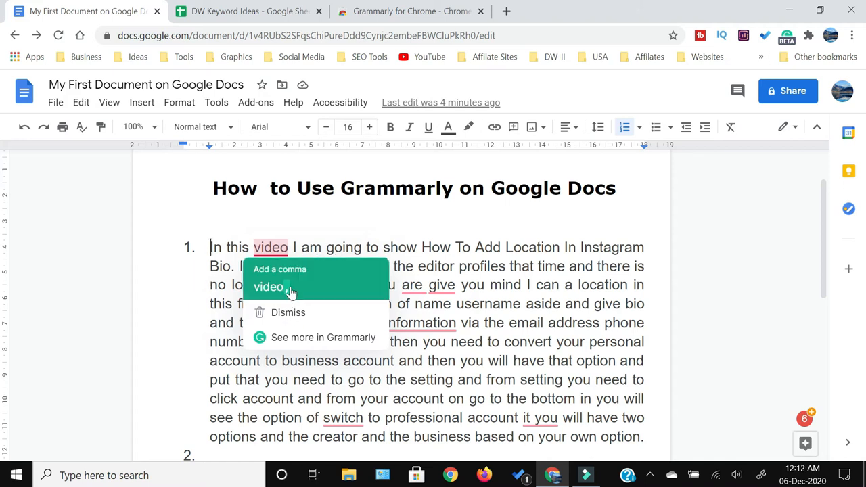
Accept Grammarly fixes: commas after 'video' and 'account', 'the' before 'switch', drop extra 'you'.
{"action": "left_click", "coordinate": [279, 269]}
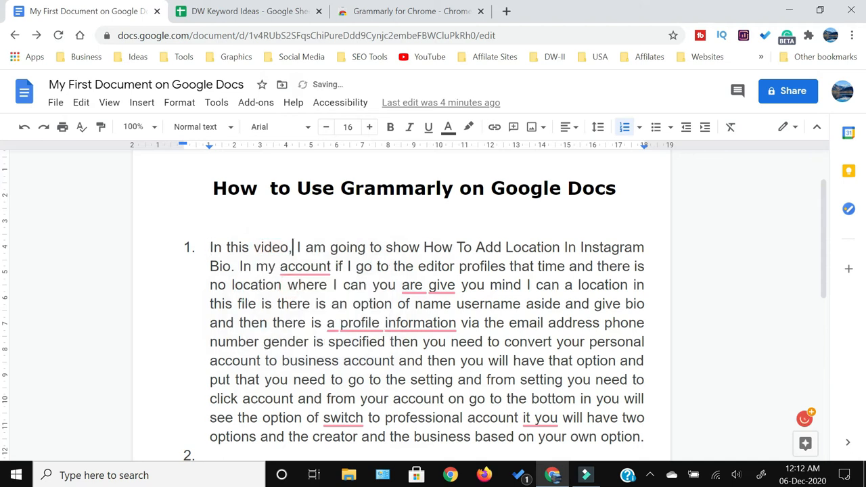
{"action": "left_click", "coordinate": [304, 266]}
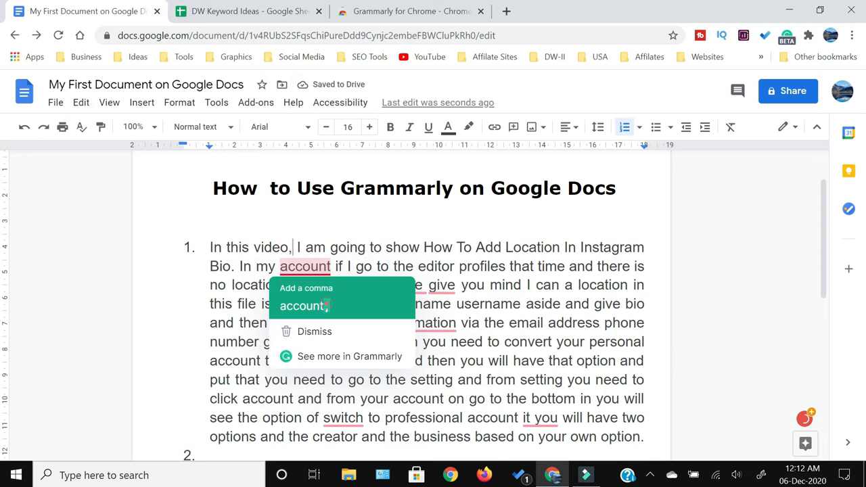
{"action": "left_click", "coordinate": [304, 306]}
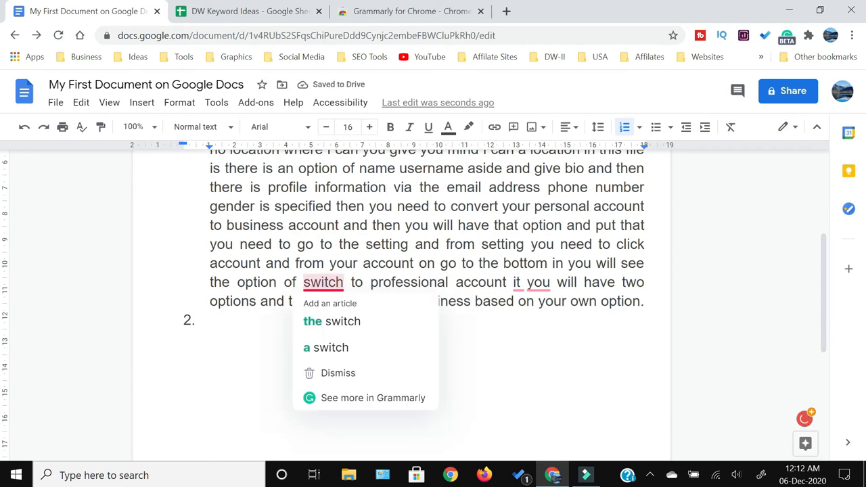
{"action": "left_click", "coordinate": [332, 321]}
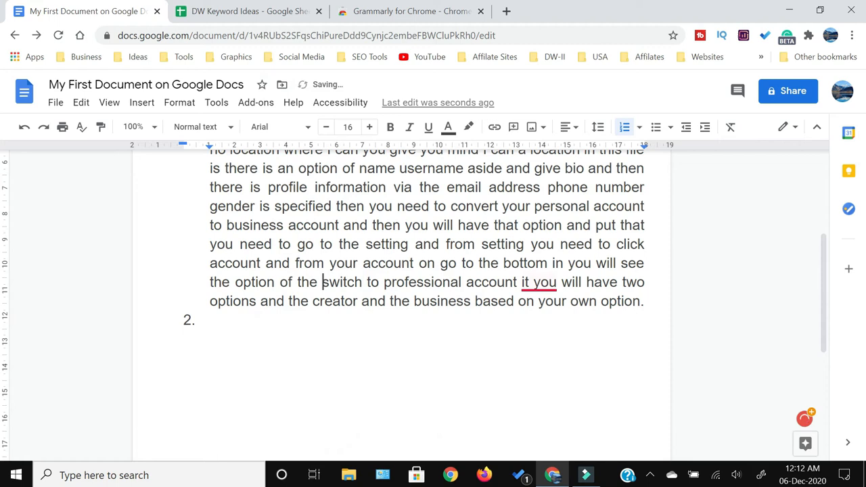
{"action": "left_click", "coordinate": [539, 283]}
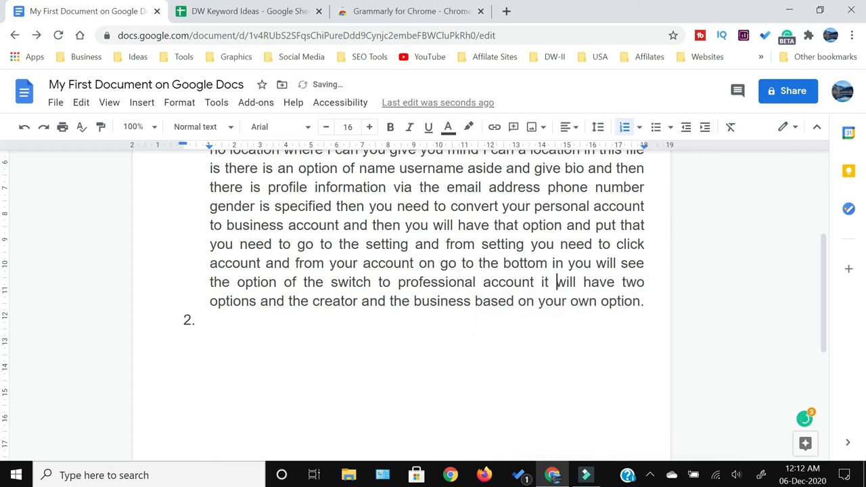
{"action": "scroll", "scroll_direction": "up", "scroll_amount": 3}
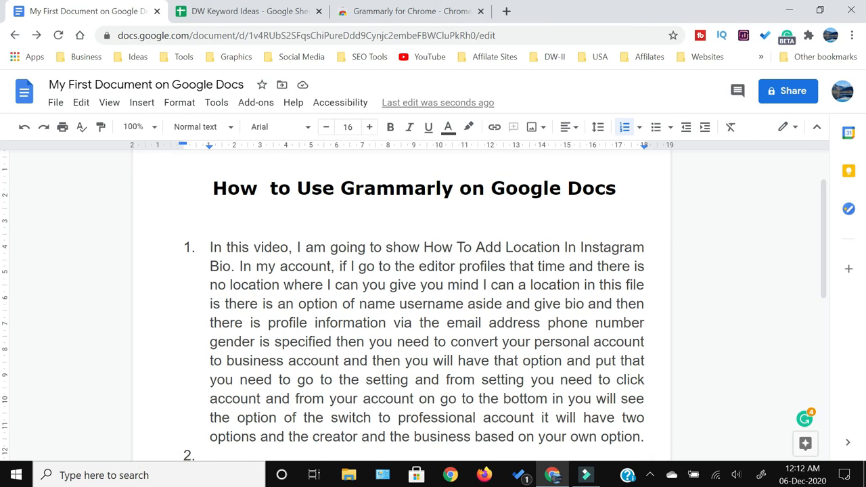
{"action": "scroll", "scroll_direction": "down", "scroll_amount": 3}
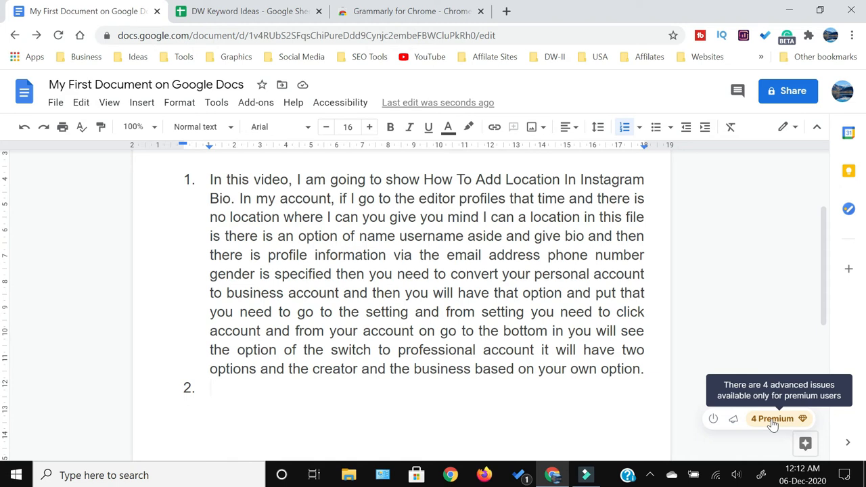
Review Grammarly's Free, Premium and Business plans, then return to the Google Docs document.
{"action": "left_click", "coordinate": [773, 418]}
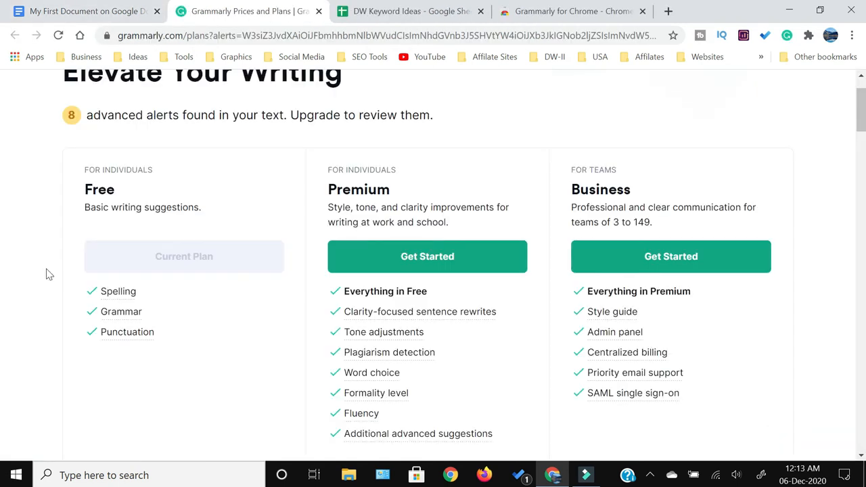
{"action": "scroll", "scroll_direction": "down", "scroll_amount": 3}
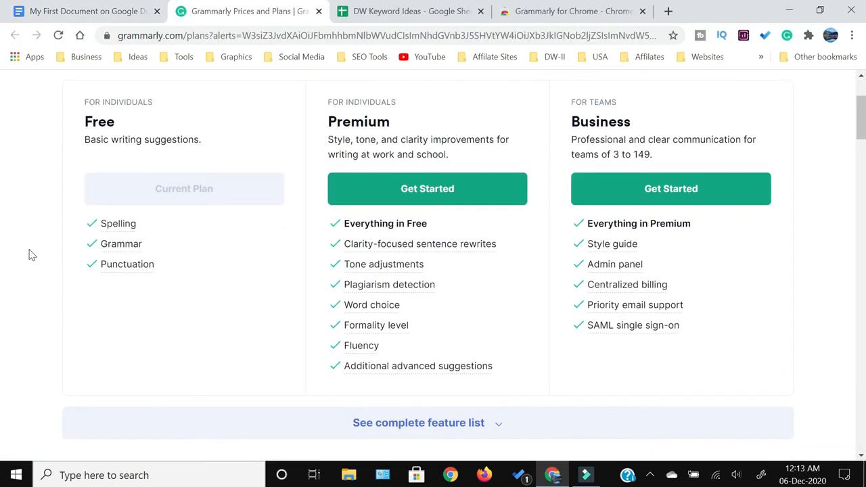
{"action": "mouse_move", "coordinate": [313, 210]}
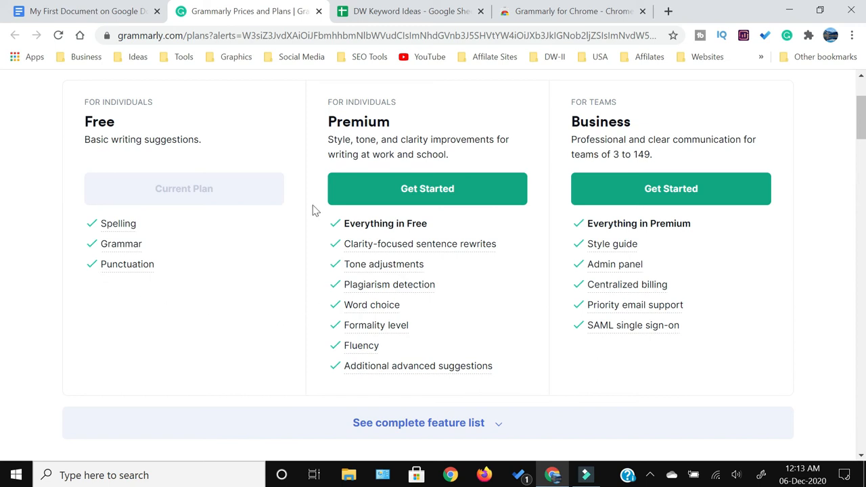
{"action": "mouse_move", "coordinate": [549, 272]}
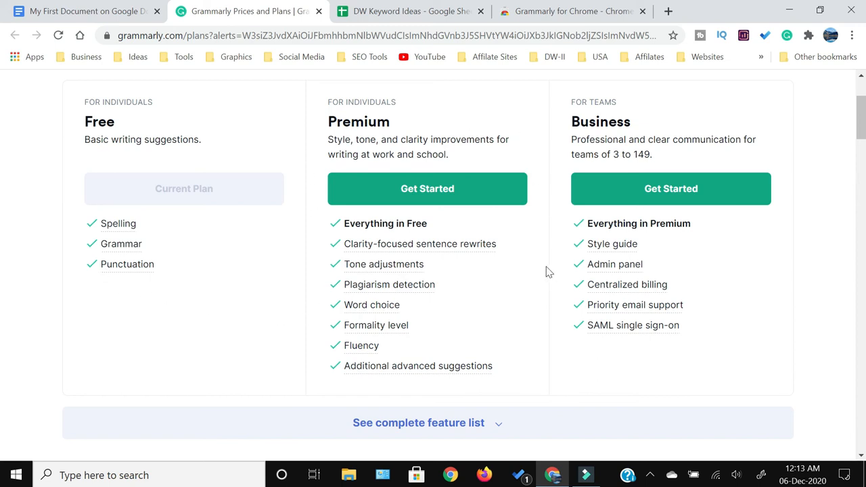
{"action": "mouse_move", "coordinate": [391, 349]}
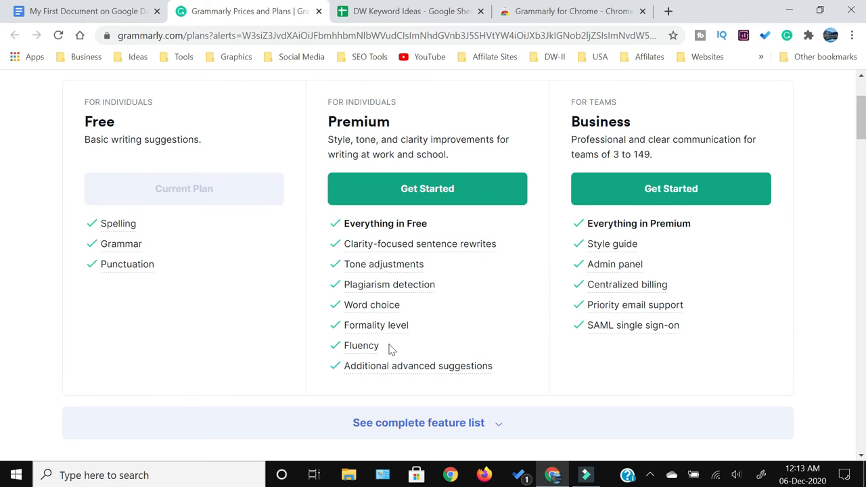
{"action": "mouse_move", "coordinate": [299, 327]}
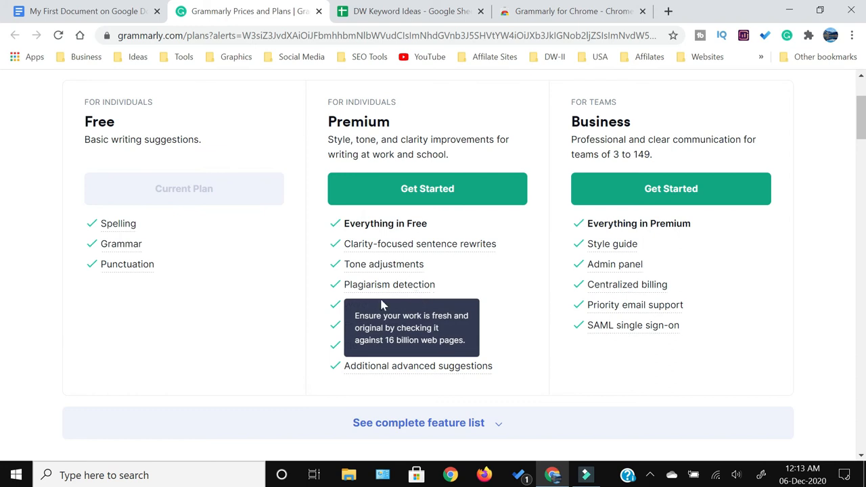
{"action": "mouse_move", "coordinate": [332, 278]}
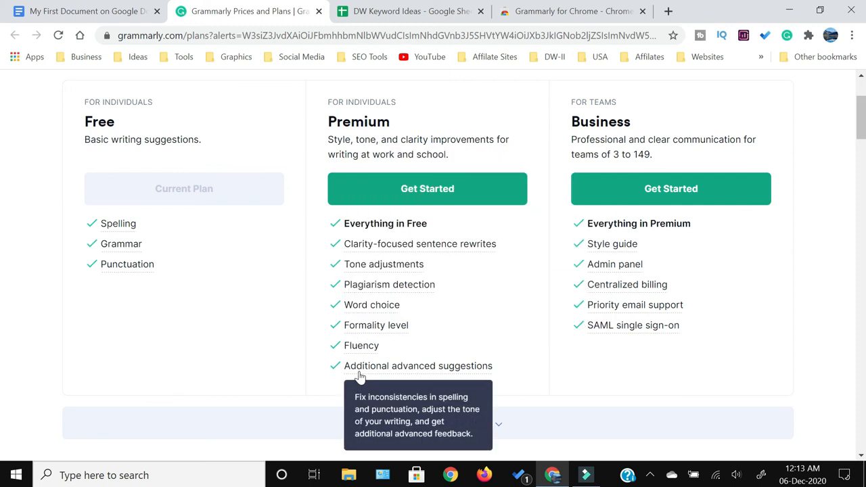
{"action": "mouse_move", "coordinate": [292, 389]}
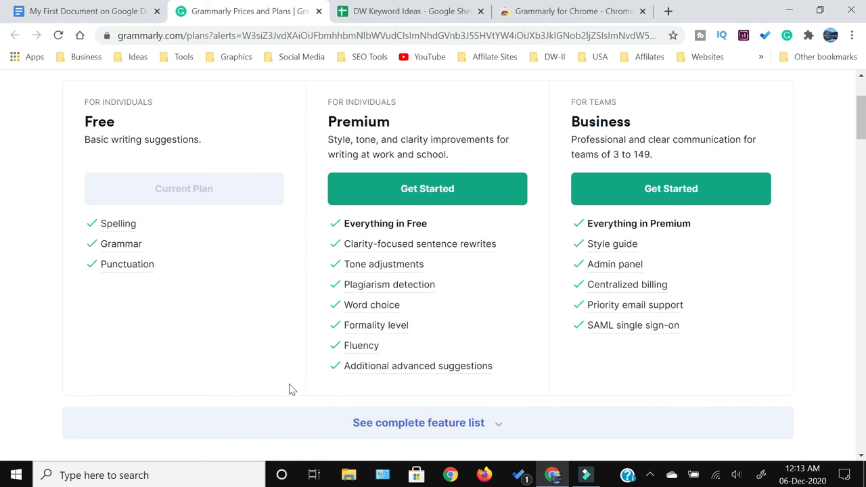
{"action": "scroll", "scroll_direction": "up", "scroll_amount": 3}
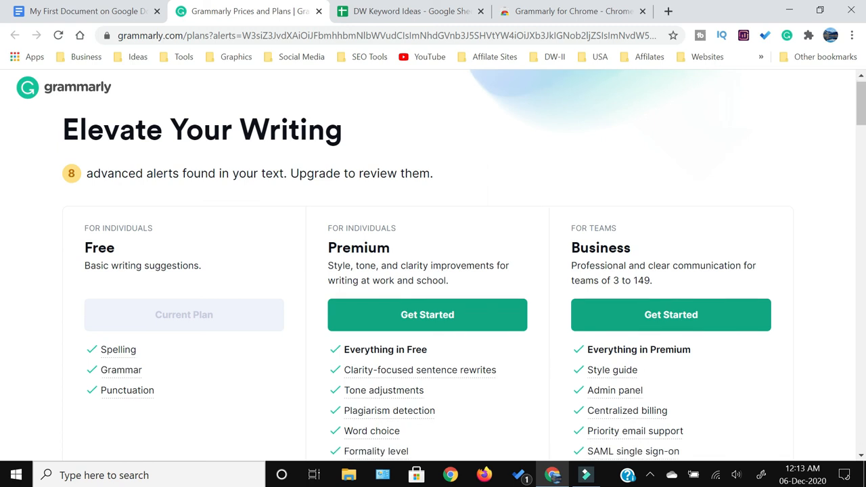
{"action": "scroll", "scroll_direction": "down", "scroll_amount": 3}
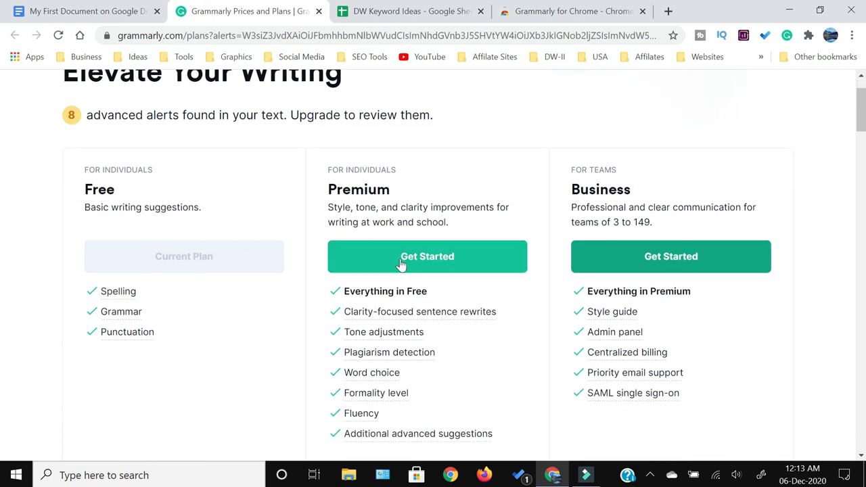
{"action": "scroll", "scroll_direction": "down", "scroll_amount": 3}
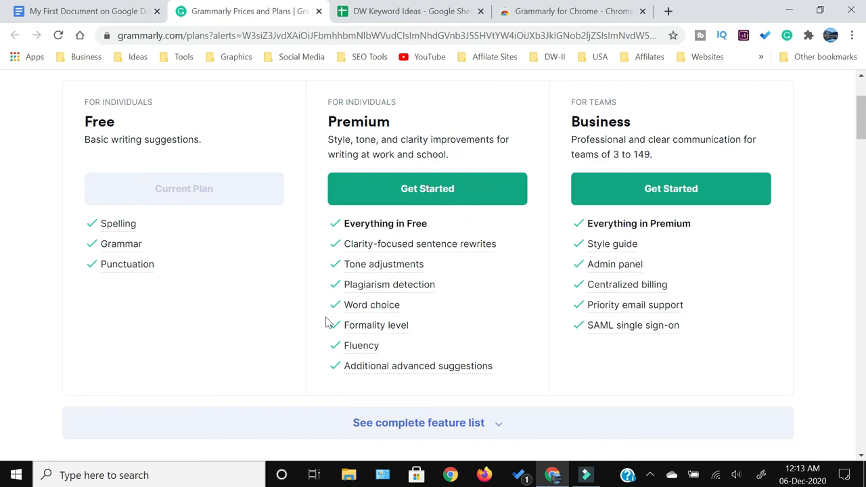
{"action": "mouse_move", "coordinate": [401, 382]}
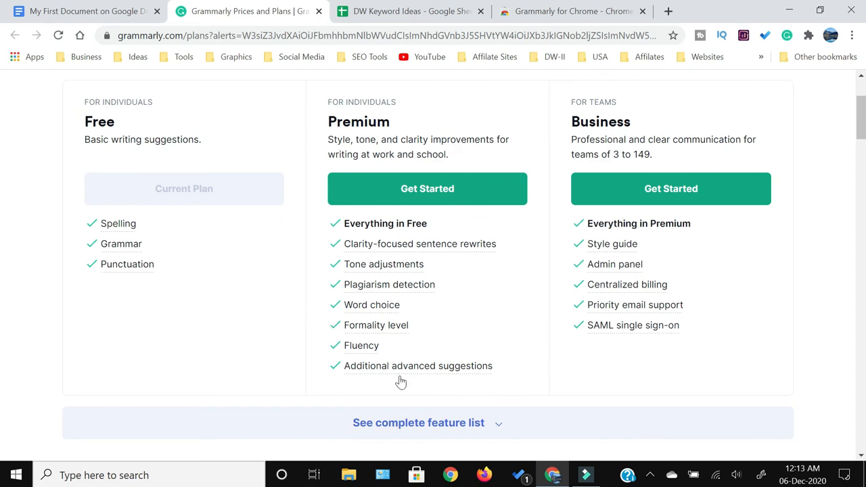
{"action": "scroll", "scroll_direction": "up", "scroll_amount": 3}
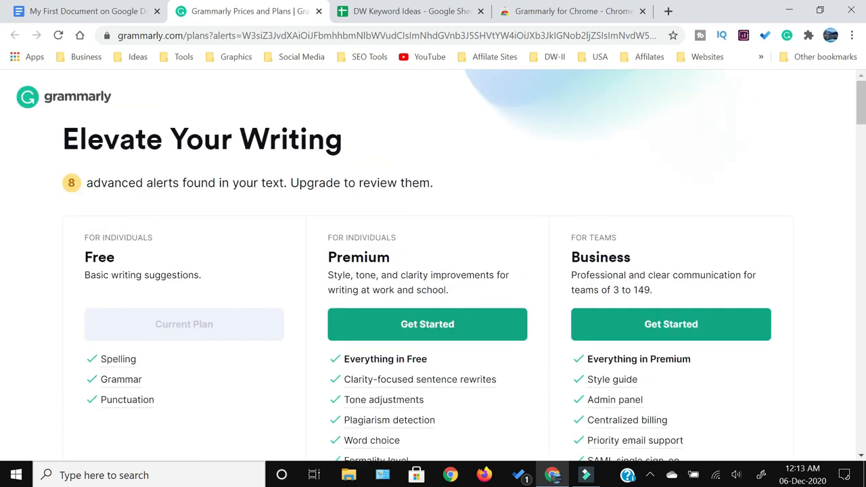
{"action": "left_click", "coordinate": [82, 11]}
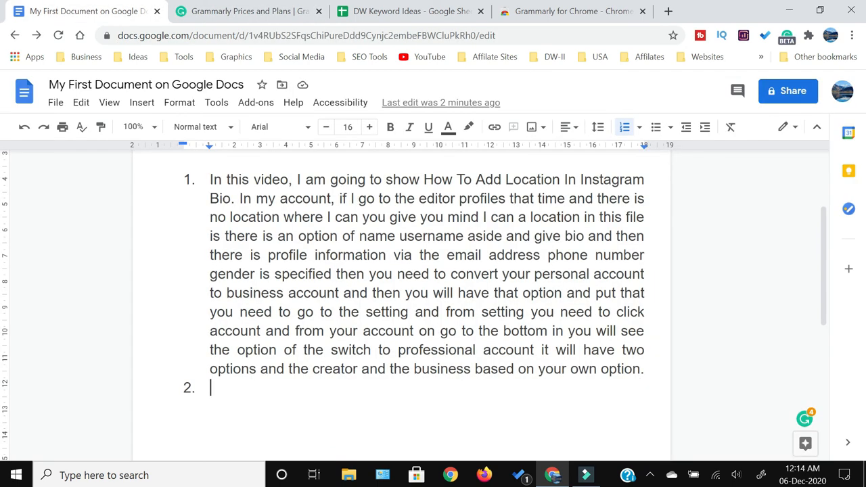